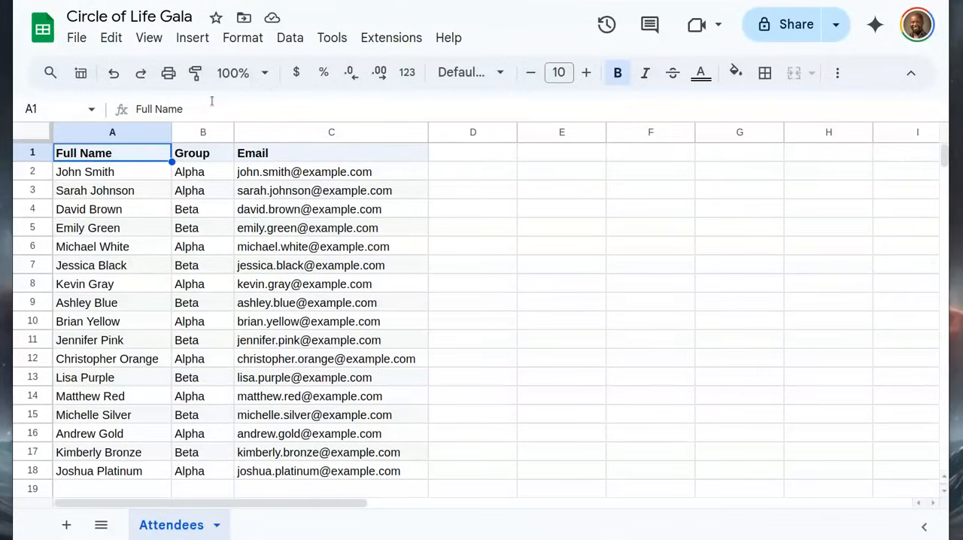
Search the add-on store for 'qr code tic' and open the QR Code Ticket Per Row For Attendance listing
click(391, 38)
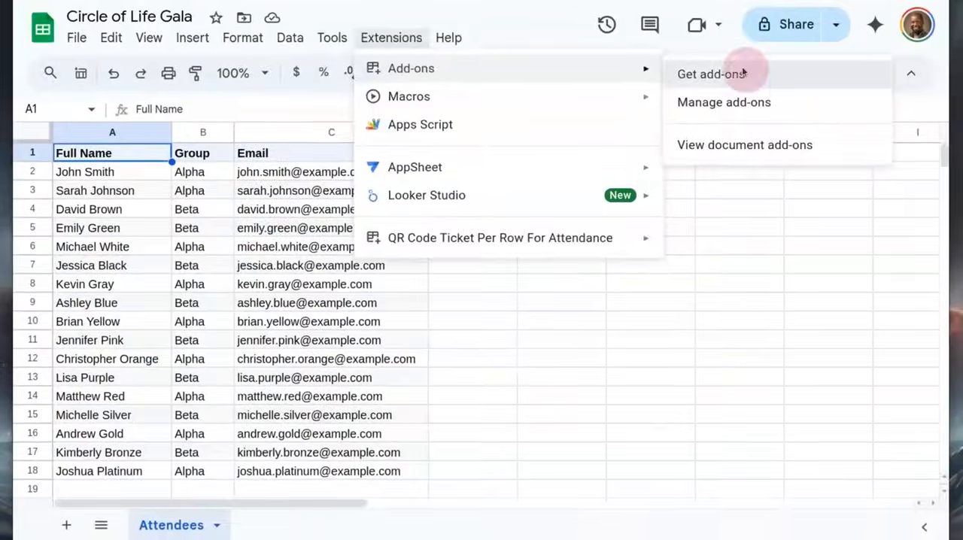
click(710, 74)
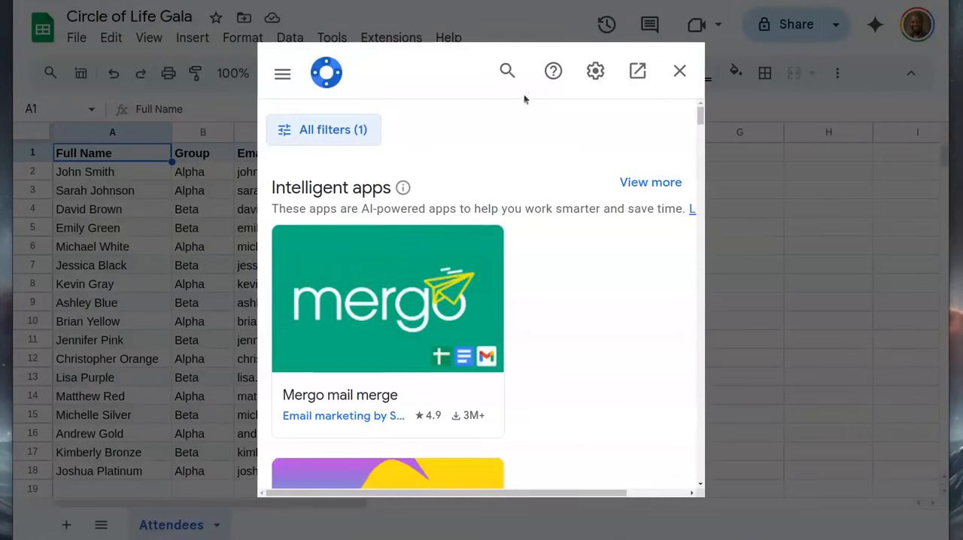
text(qr code ticket)
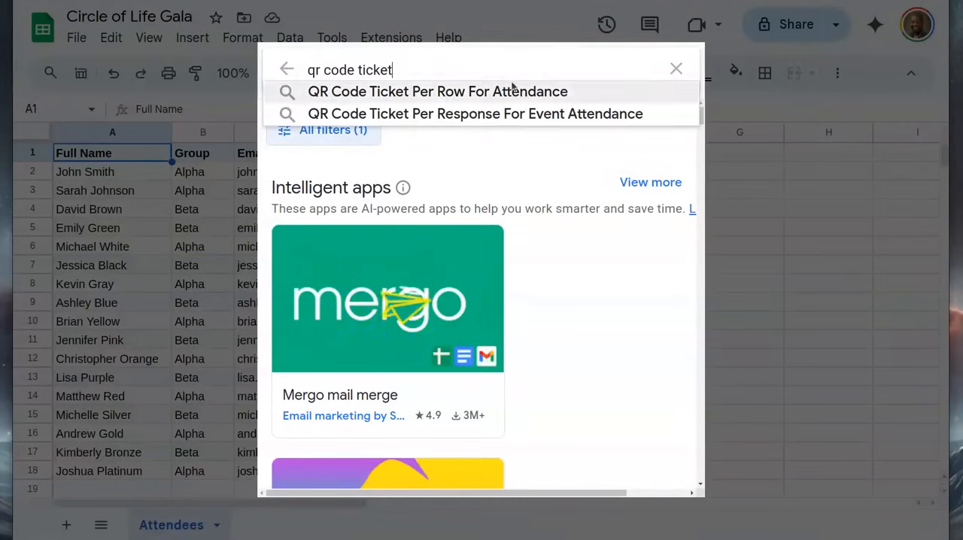
click(436, 91)
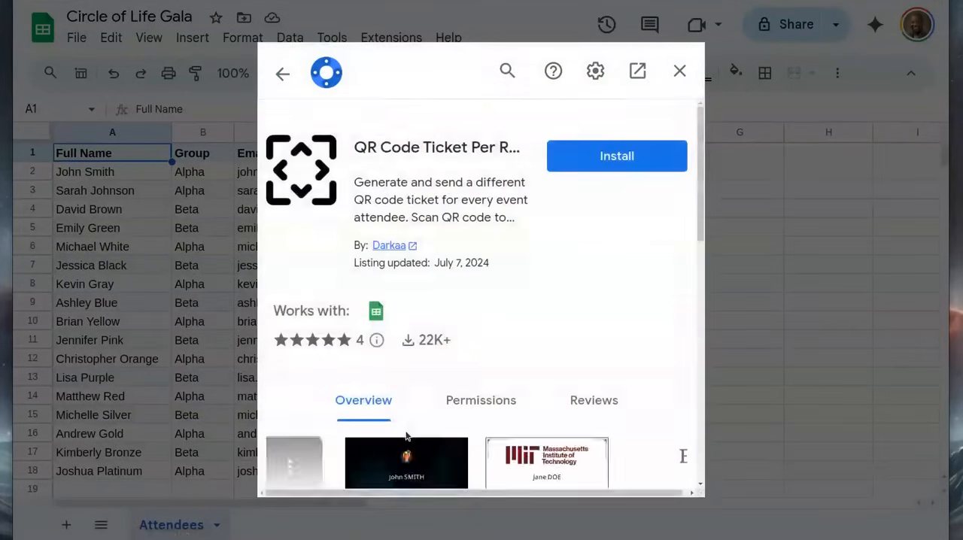
Install the QR ticket add-on, sign in with the Google account and allow its access
click(617, 155)
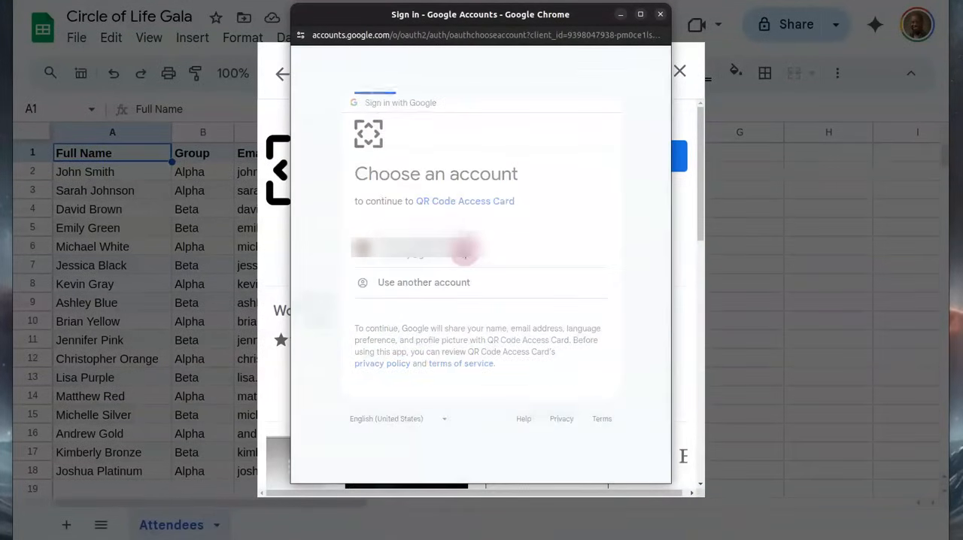
click(417, 247)
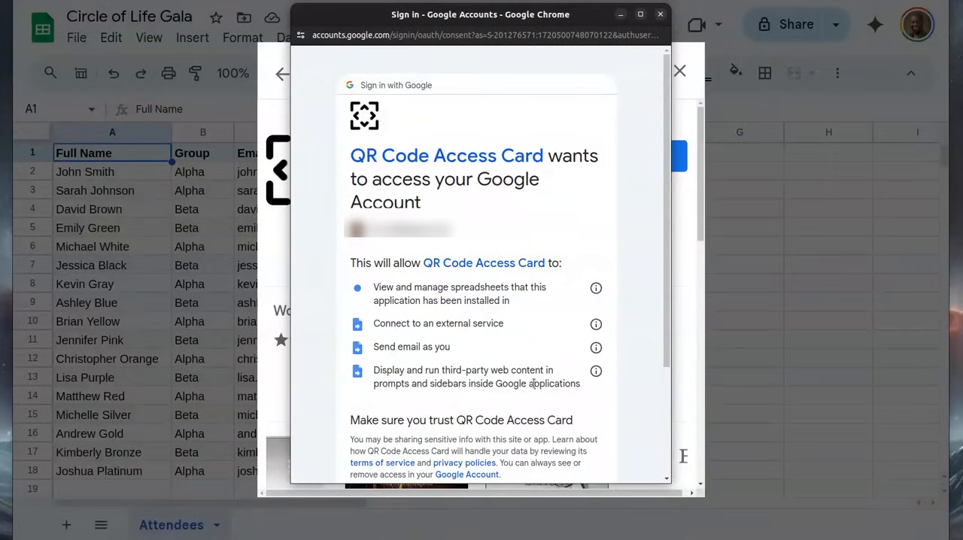
scroll(down, 3)
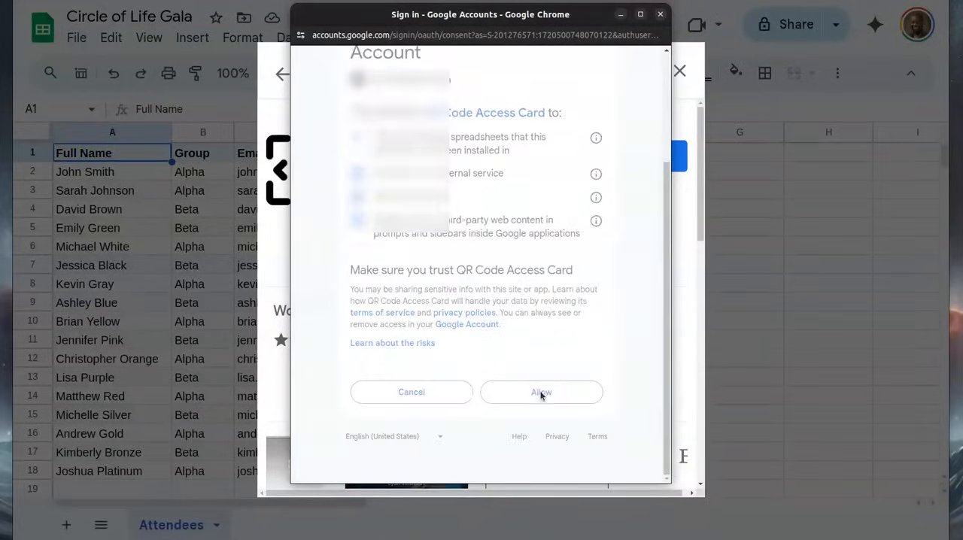
click(541, 391)
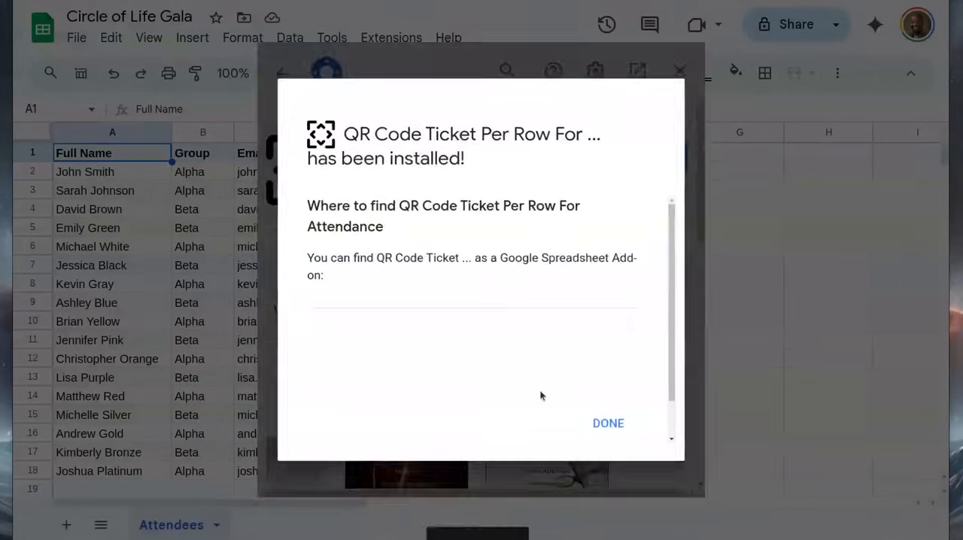
click(608, 422)
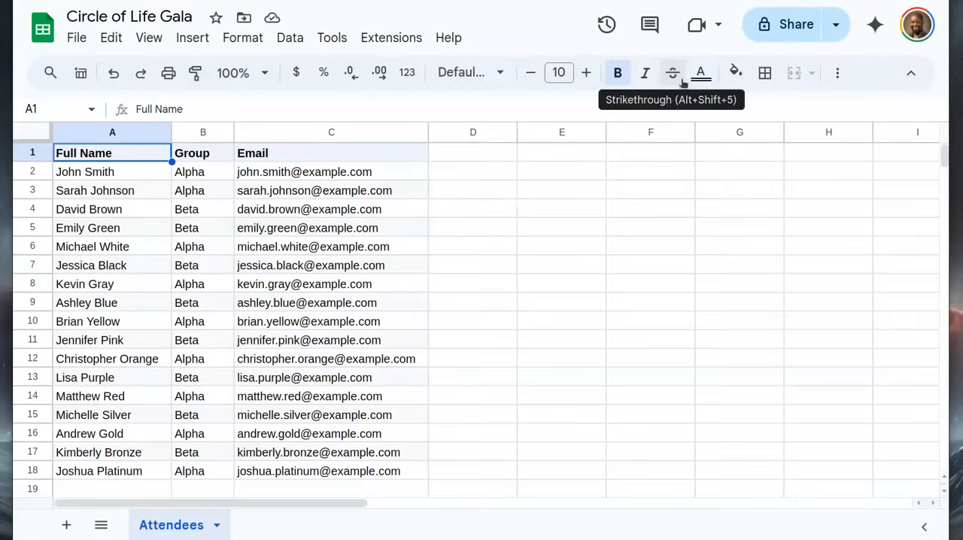
Launch the QR ticket add-on with project name 'Gala' and continue to ticket generation for 17 attendees
click(391, 38)
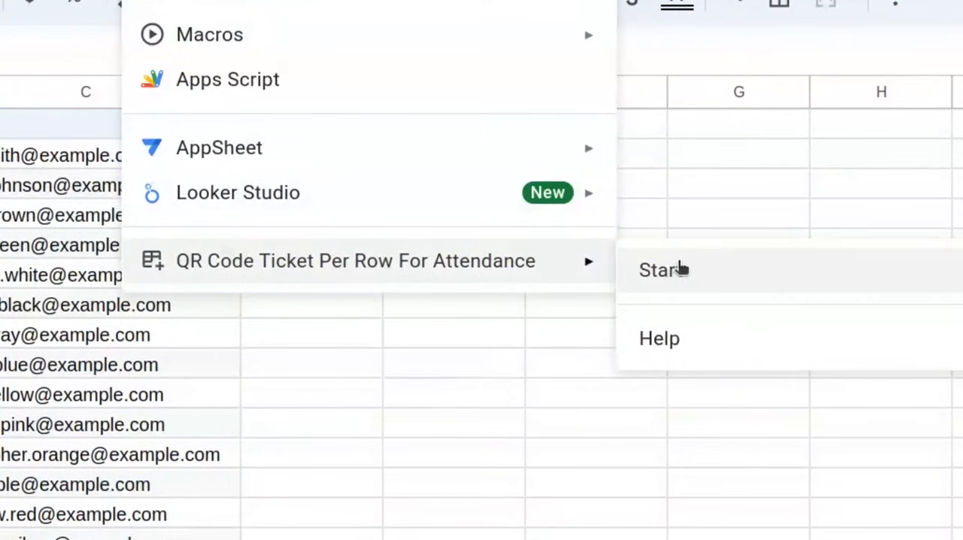
click(660, 271)
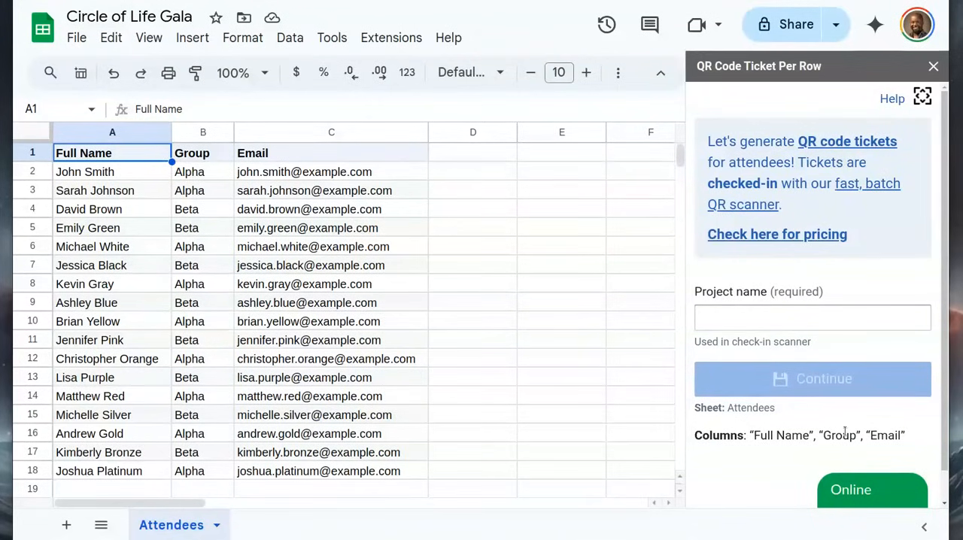
text(Gala)
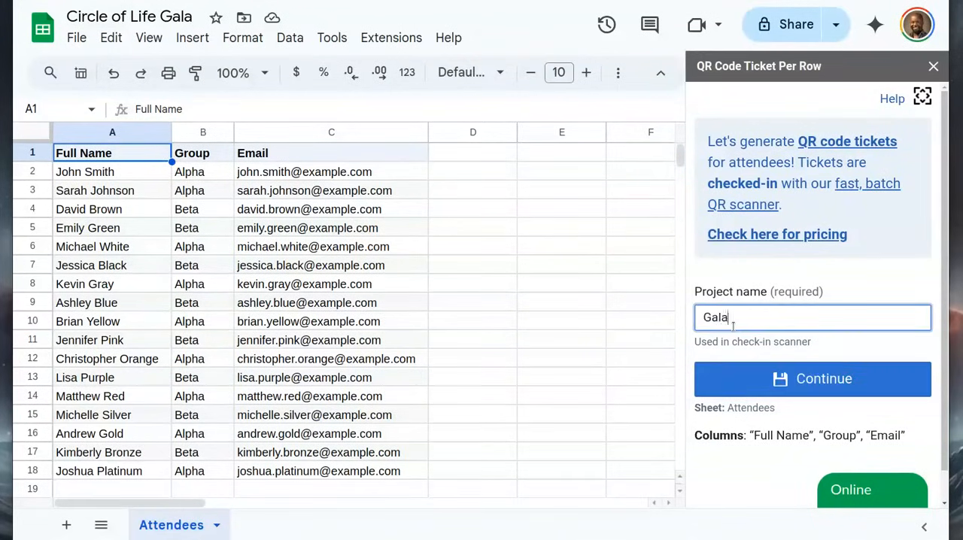
click(812, 379)
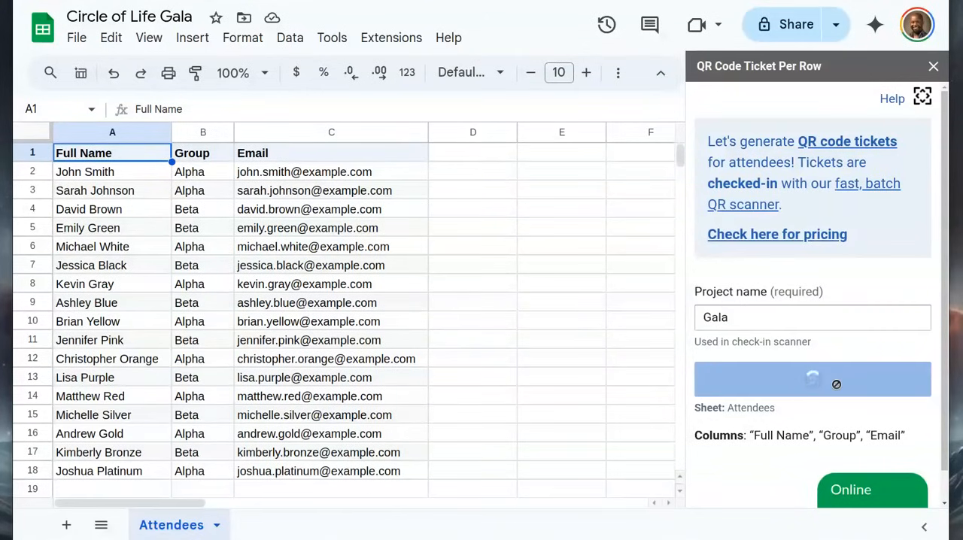
click(812, 379)
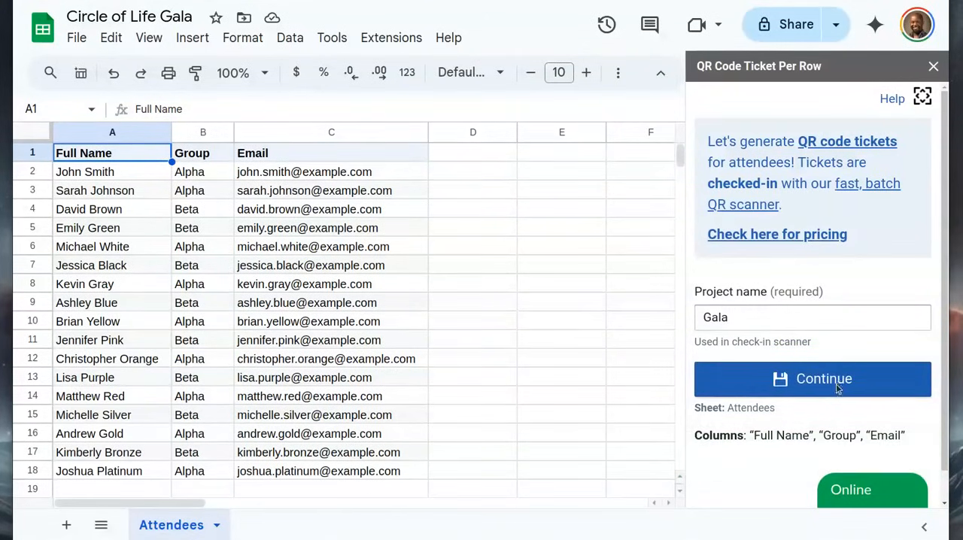
click(812, 379)
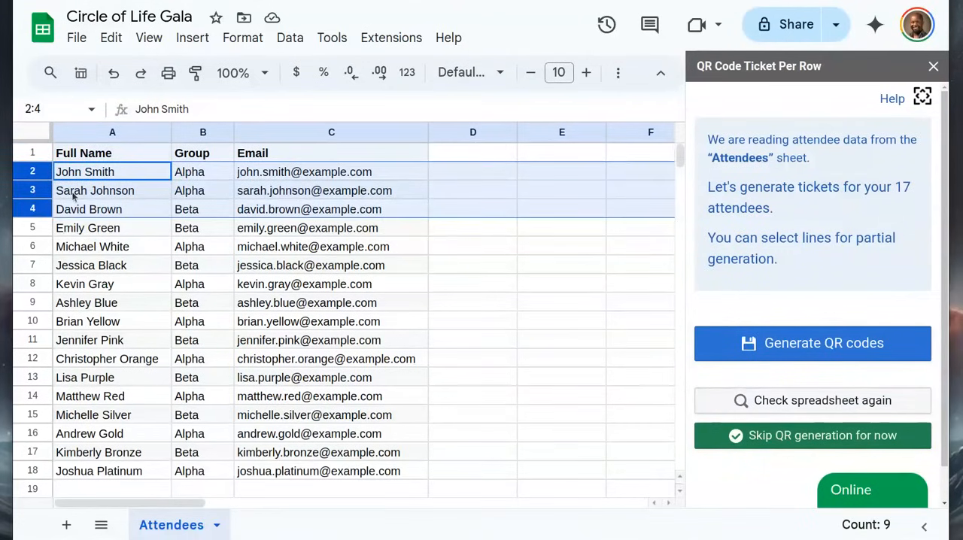
Generate QR tickets for the three selected rows, then for all remaining attendees, filling tracking codes and pass links
click(812, 343)
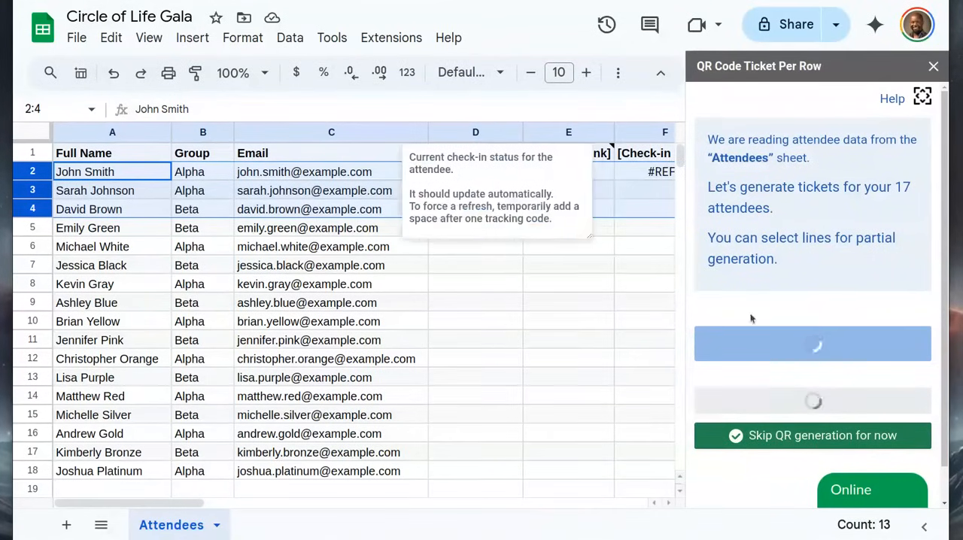
click(812, 343)
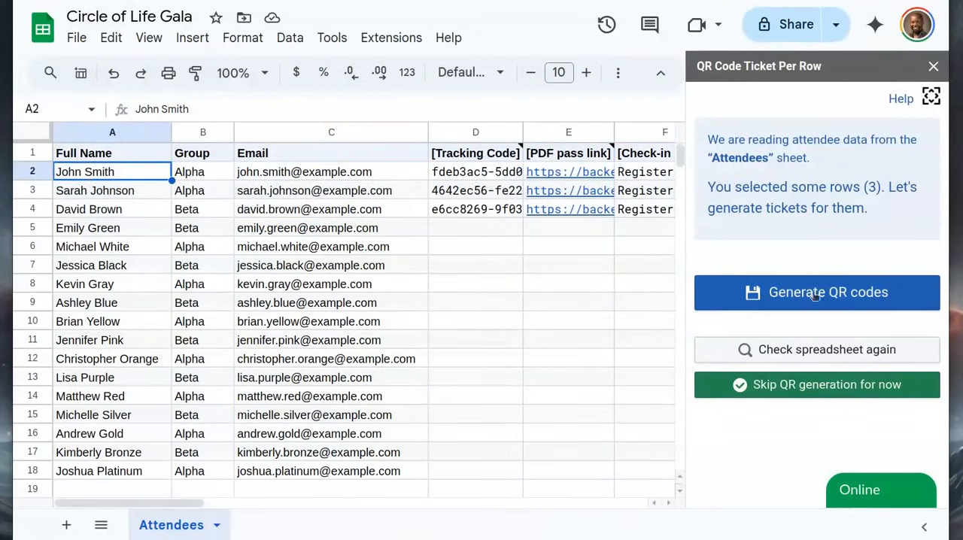
click(815, 292)
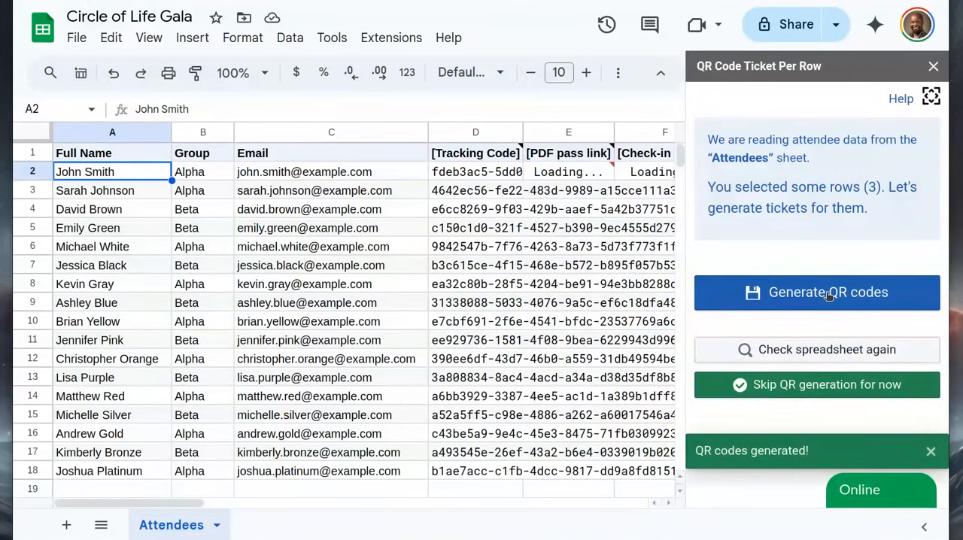
click(816, 292)
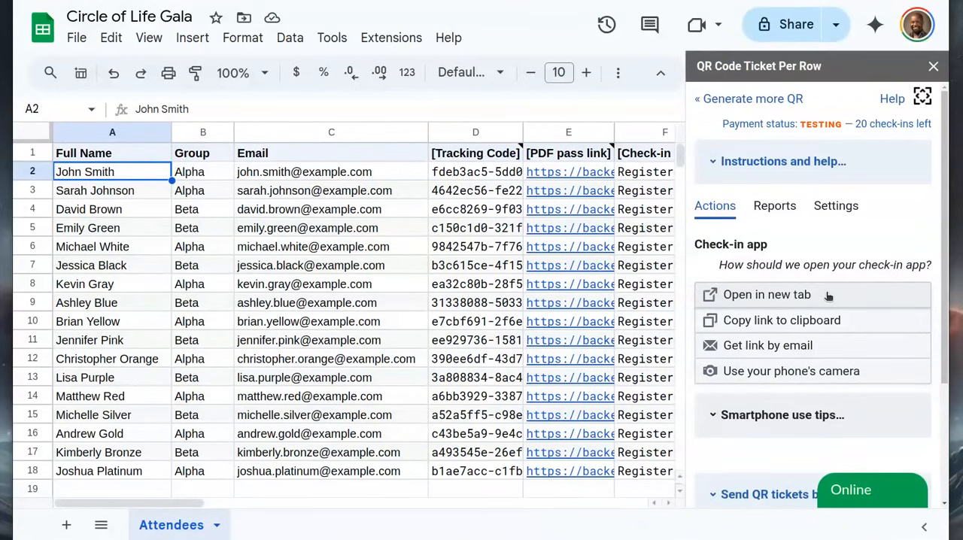
Select John Smith's row and set the add-on's recipient column to Email
click(331, 171)
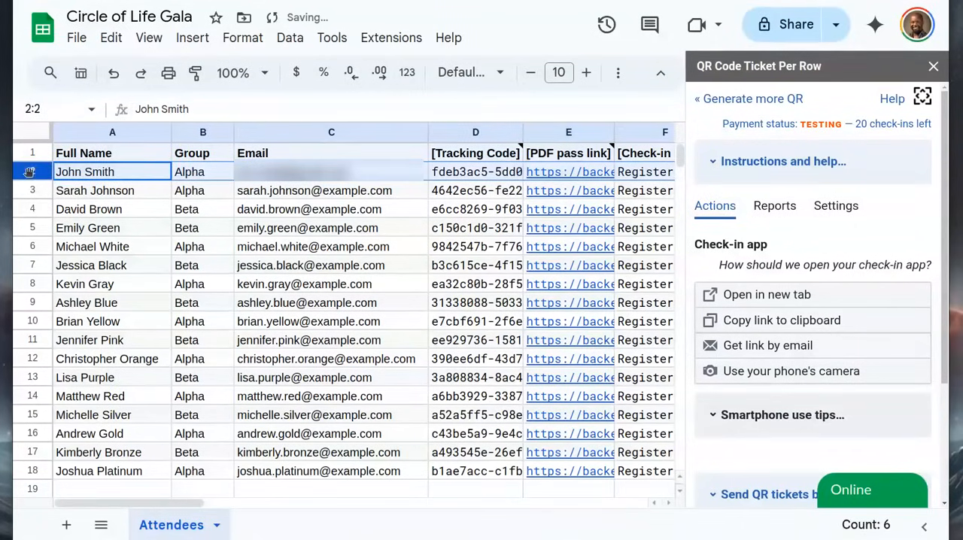
scroll(down, 3)
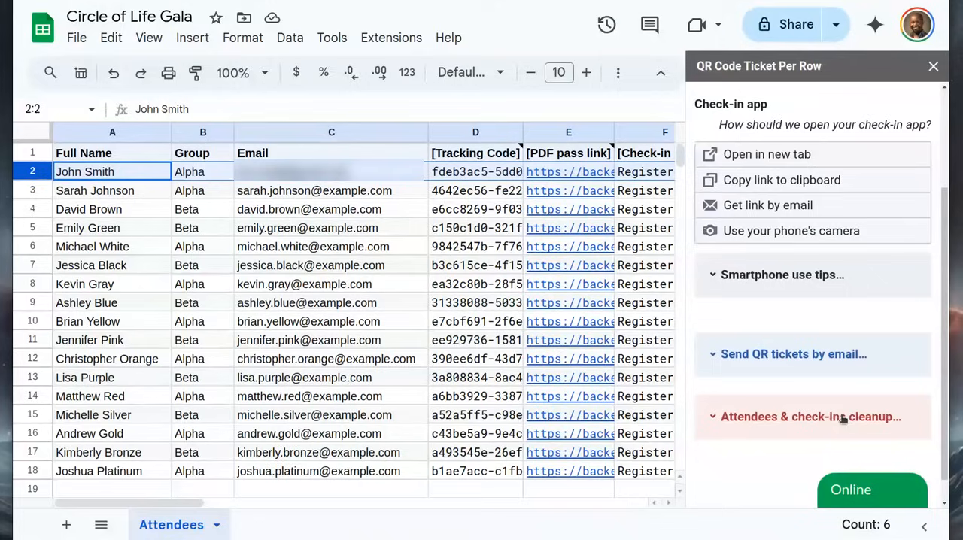
click(793, 354)
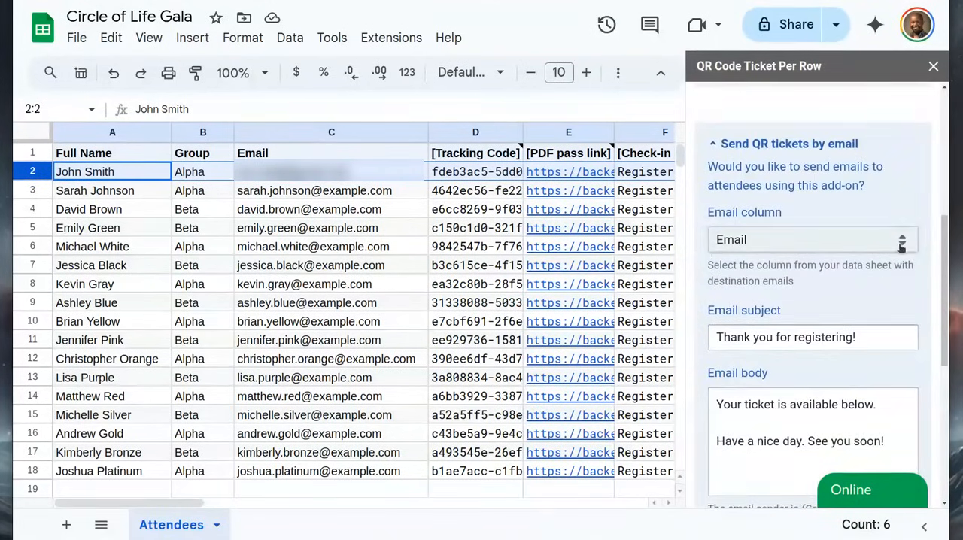
click(813, 239)
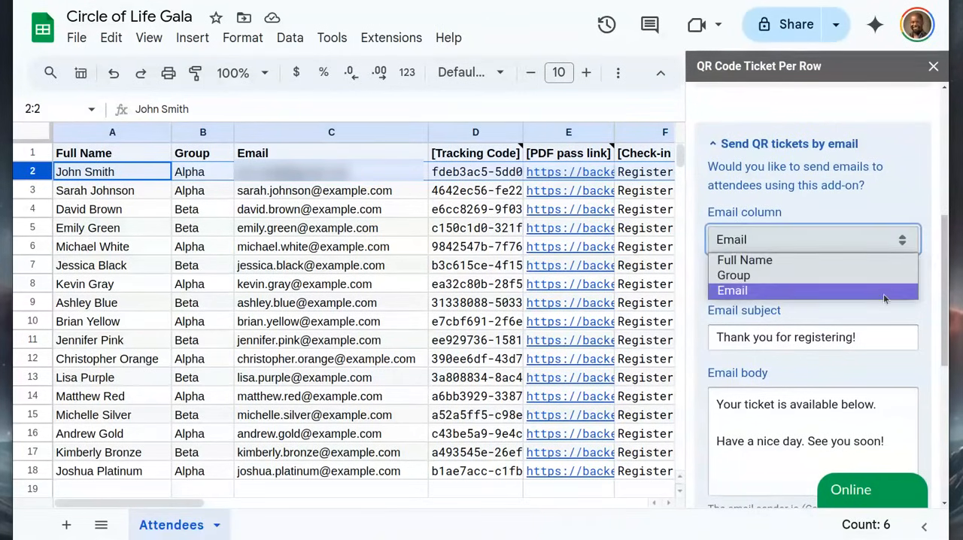
click(731, 290)
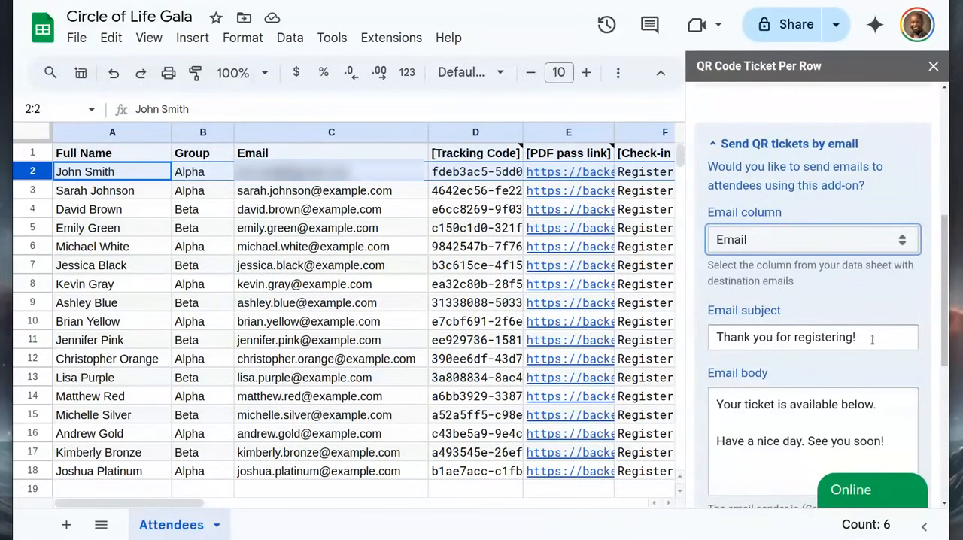
Send the 'Thank you for registering!' ticket emails from Gala with the qr-pass attachment
scroll(down, 3)
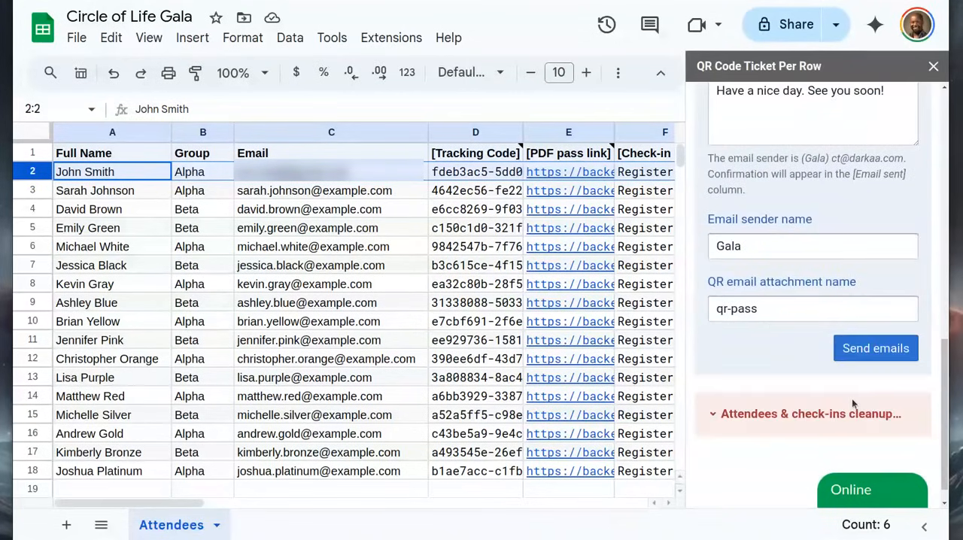
mouse_move(800, 340)
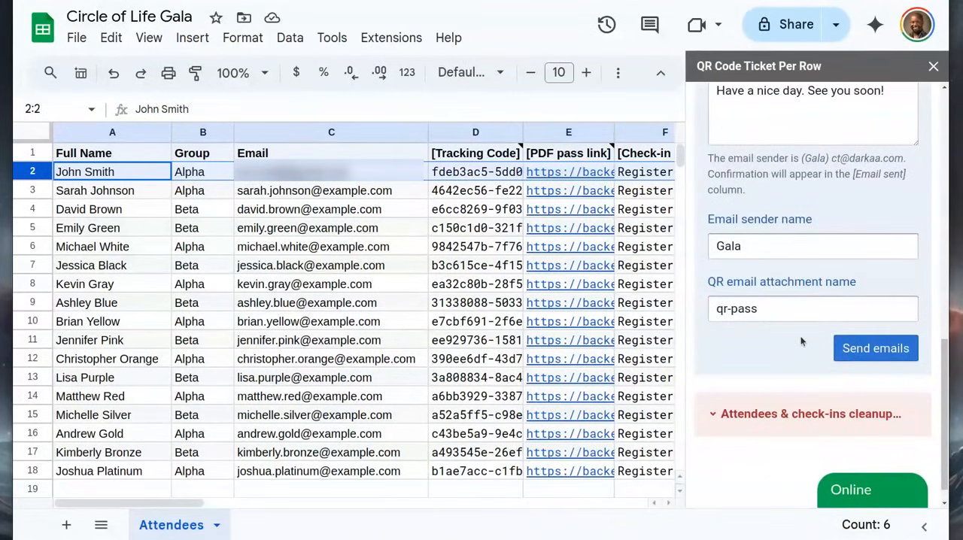
click(875, 347)
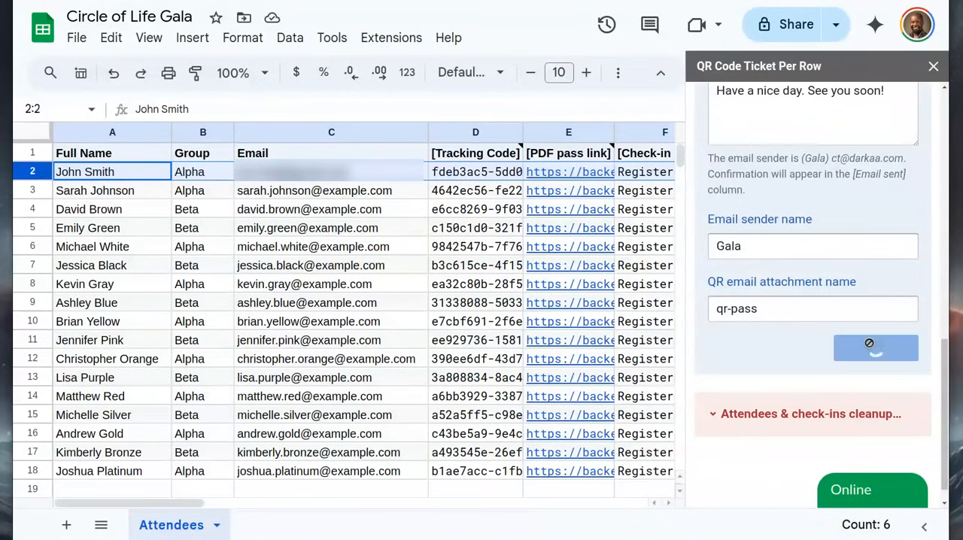
click(876, 348)
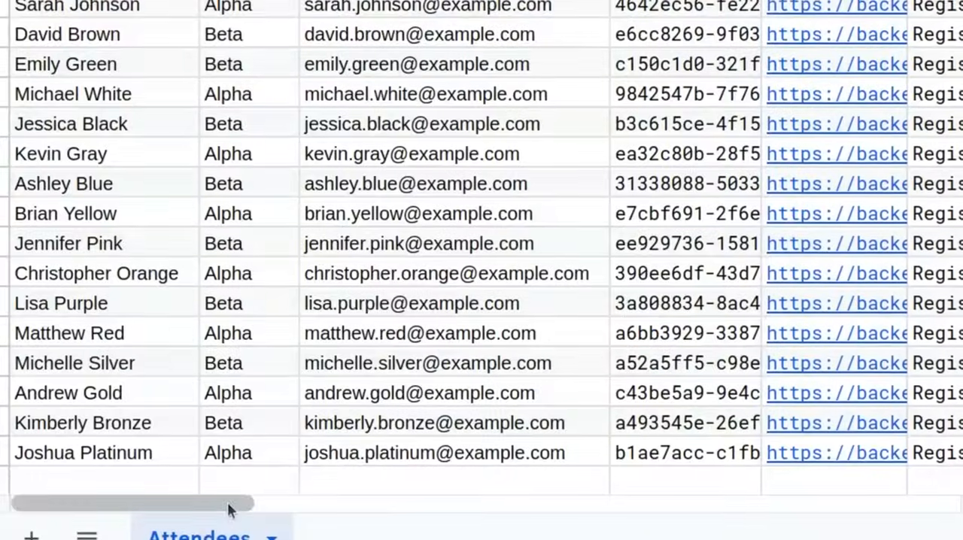
click(876, 349)
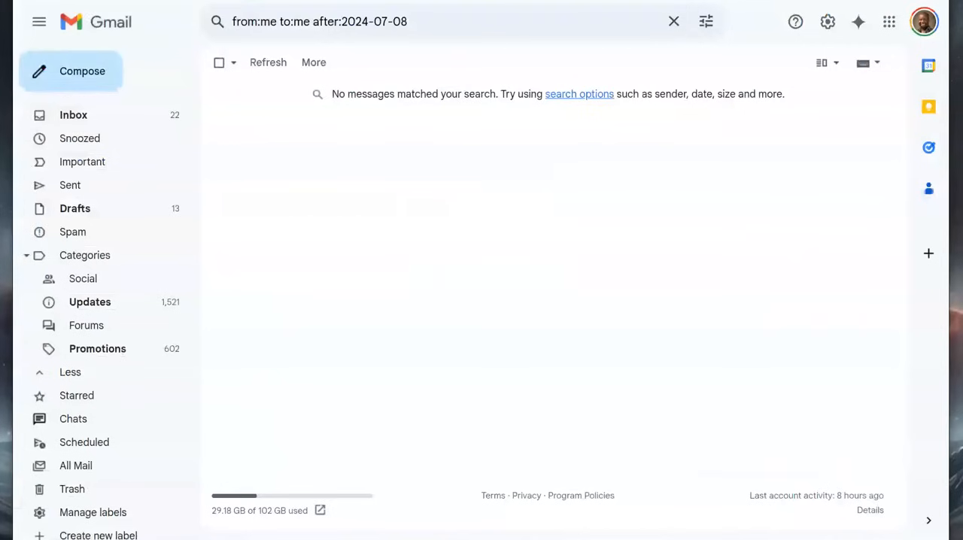
Find the self-sent ticket email in Gmail and preview its attached qr-pass.pdf
key(enter)
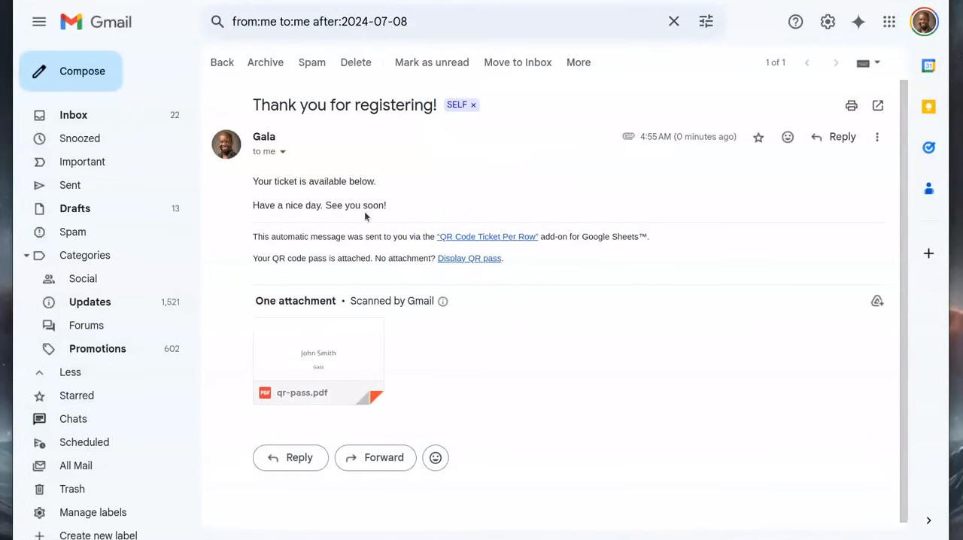
click(317, 350)
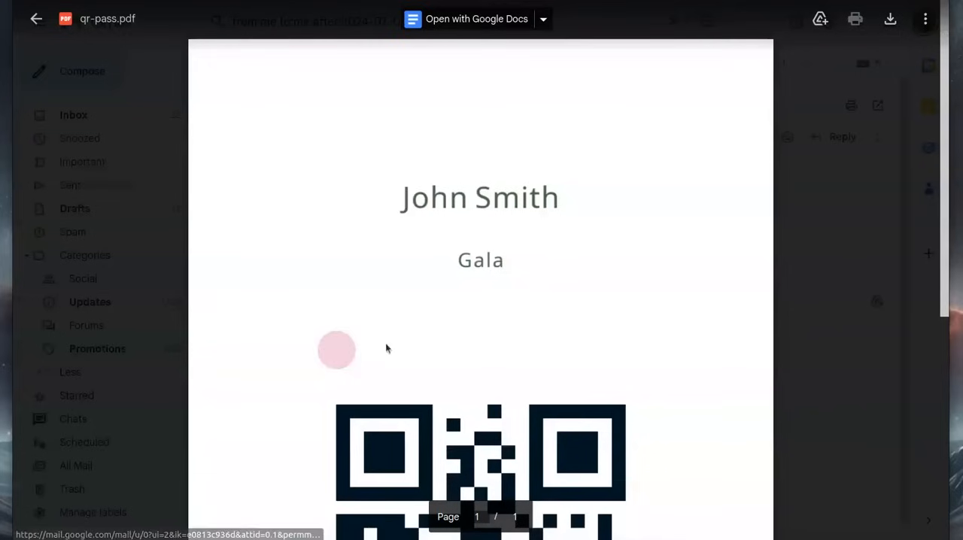
scroll(down, 3)
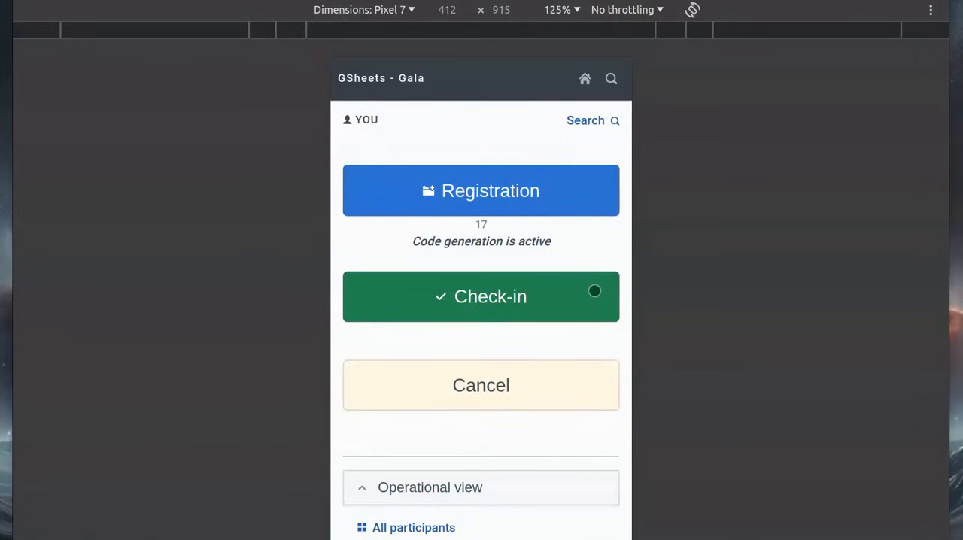
Scan John Smith's QR pass in the Gala check-in app until he is checked in, then close the scanner
scroll(down, 3)
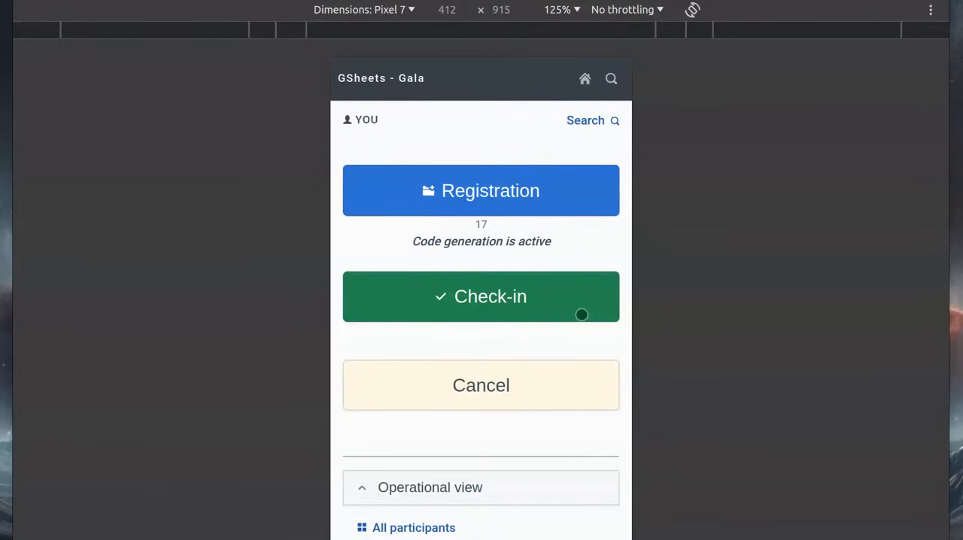
click(482, 296)
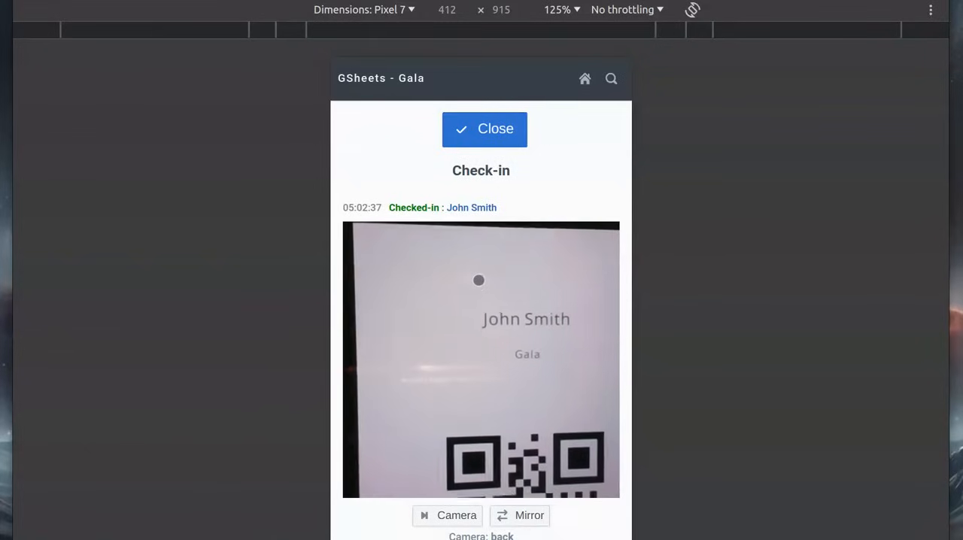
click(484, 130)
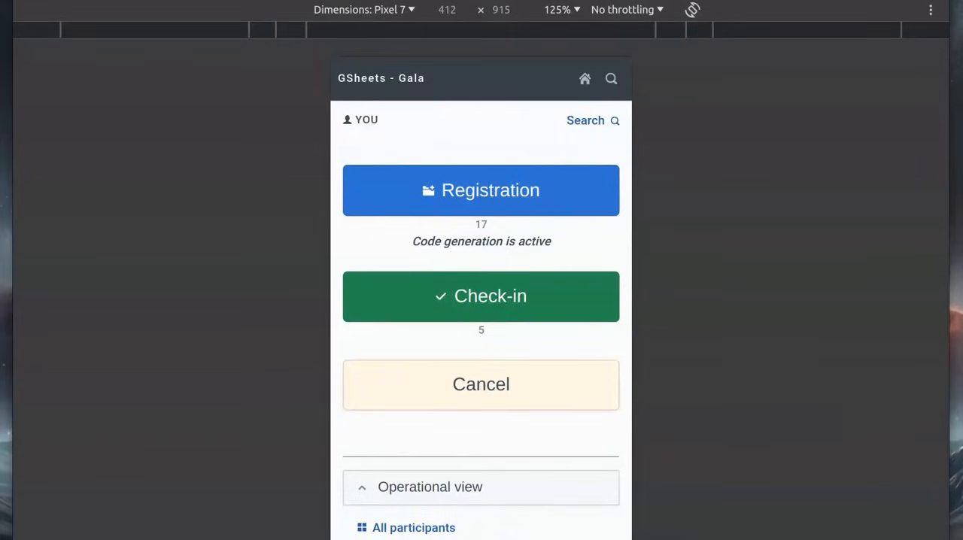
Review the Operational view's list of 16 attendees not checked in yet, then go back
scroll(down, 3)
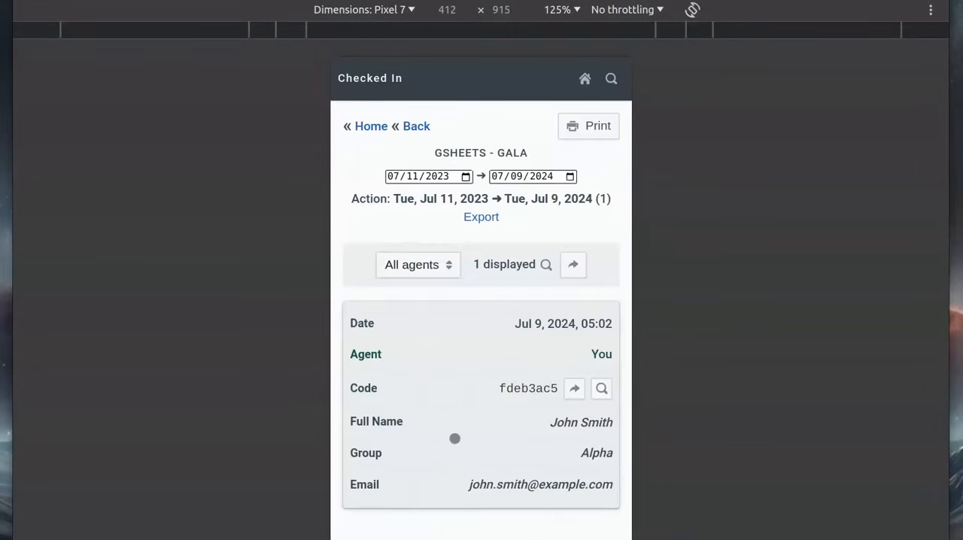
scroll(down, 3)
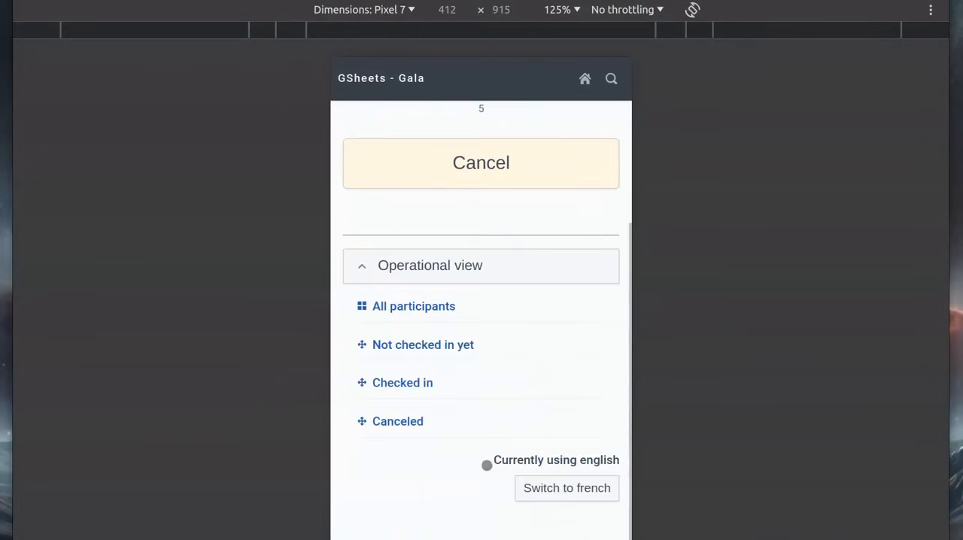
click(421, 344)
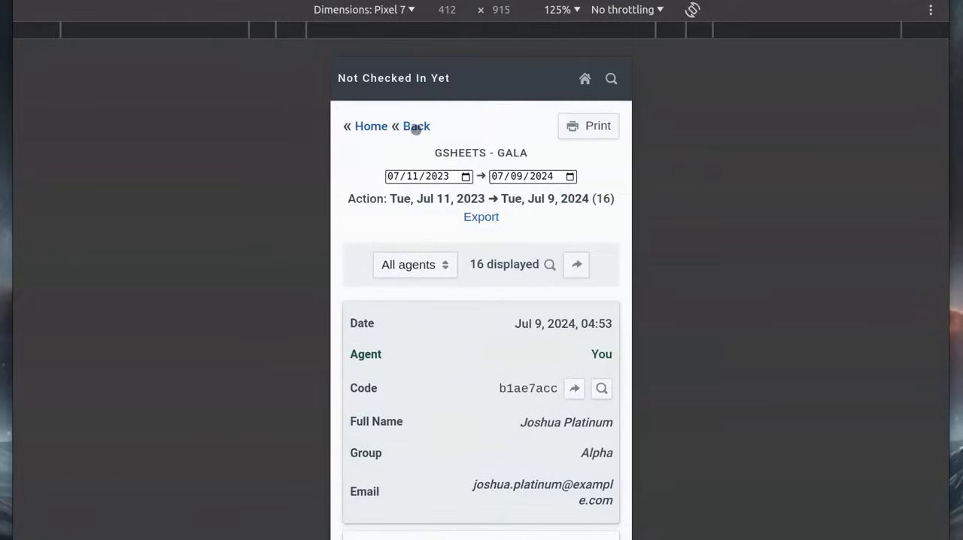
click(415, 126)
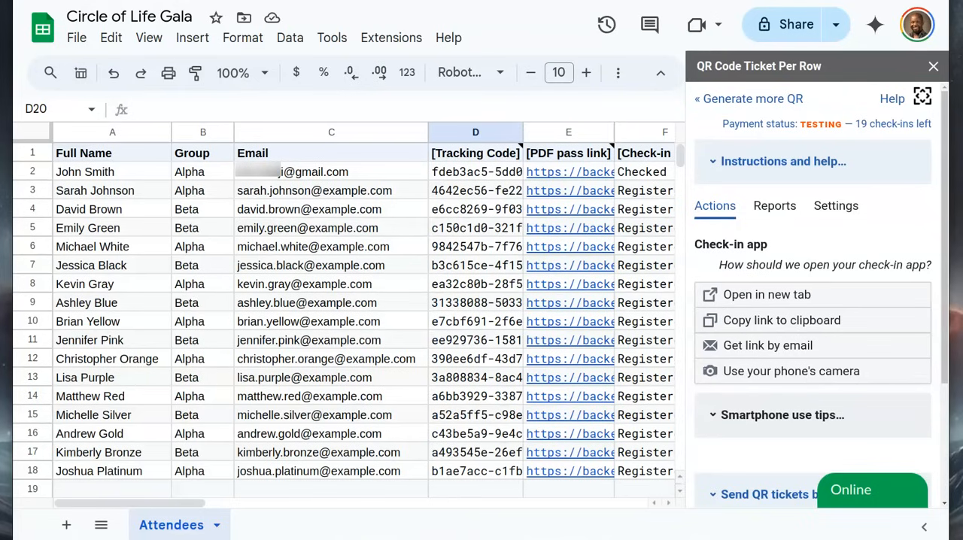
Inspect cell F2 showing John Smith as Checked In via the =checkInStatus(D2:D) formula, email Sent
click(643, 154)
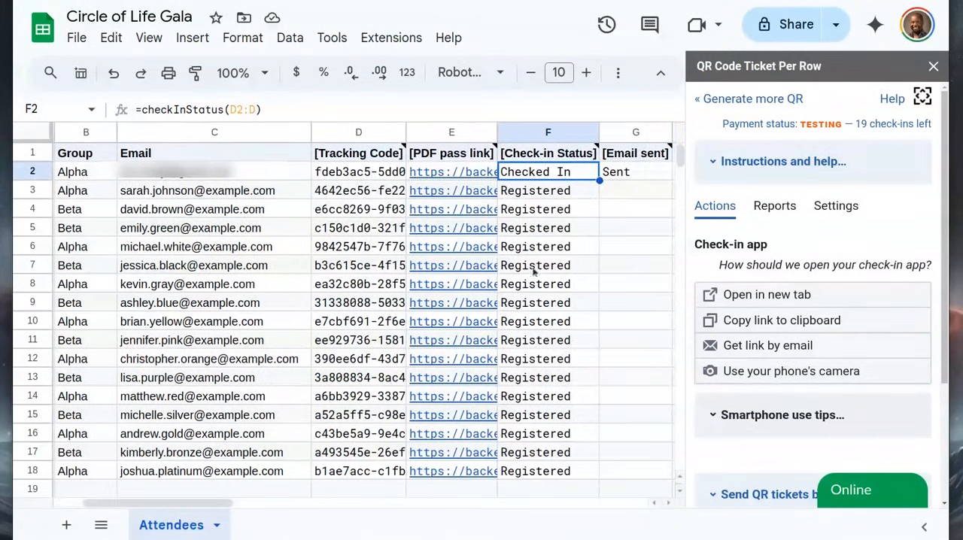
mouse_move(535, 392)
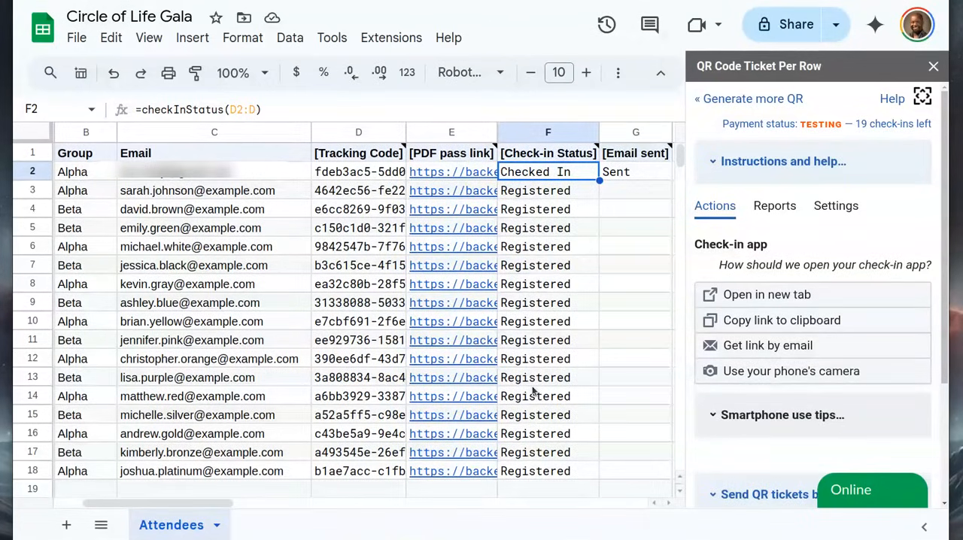
mouse_move(519, 385)
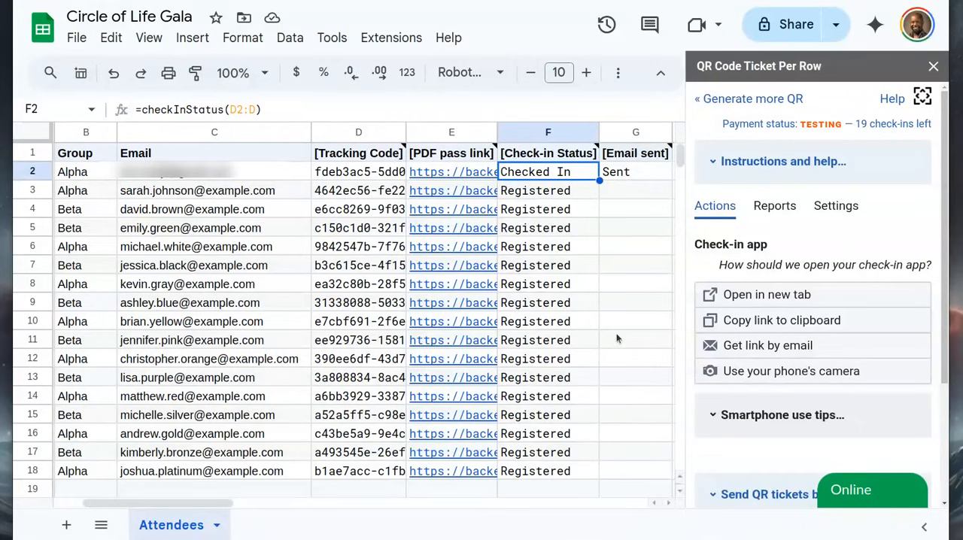
mouse_move(602, 298)
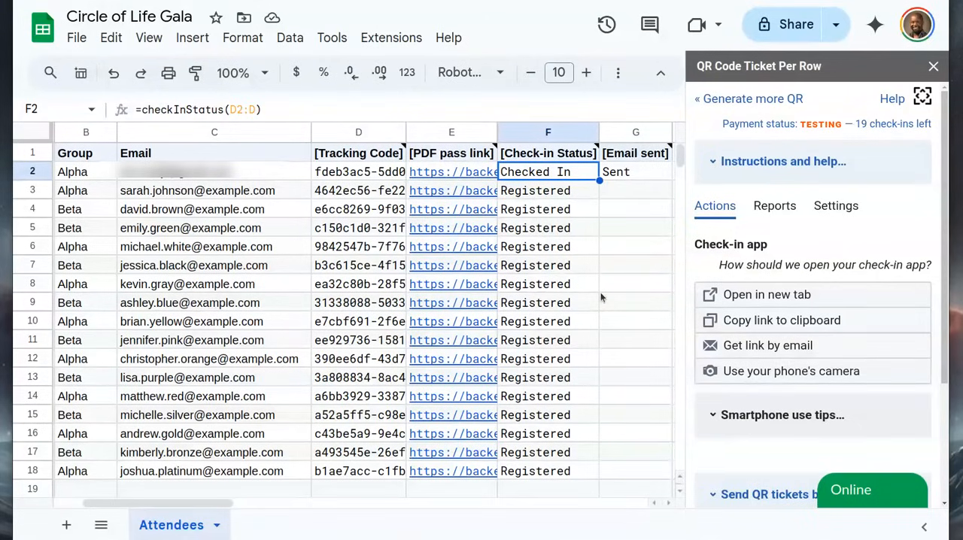